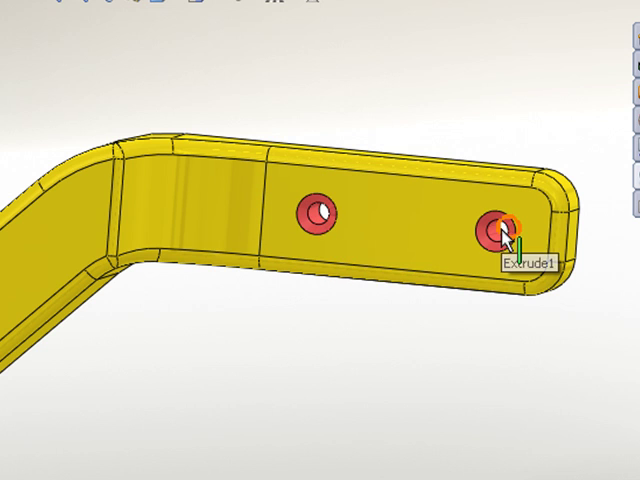
{"action": "mouse_move", "coordinate": [396, 365]}
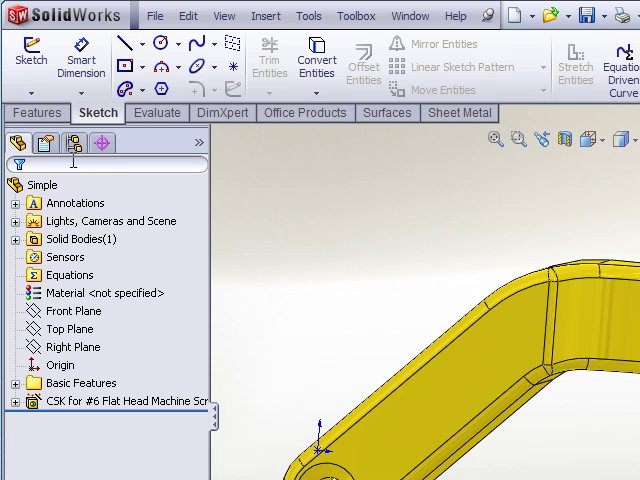
{"action": "mouse_move", "coordinate": [45, 143]}
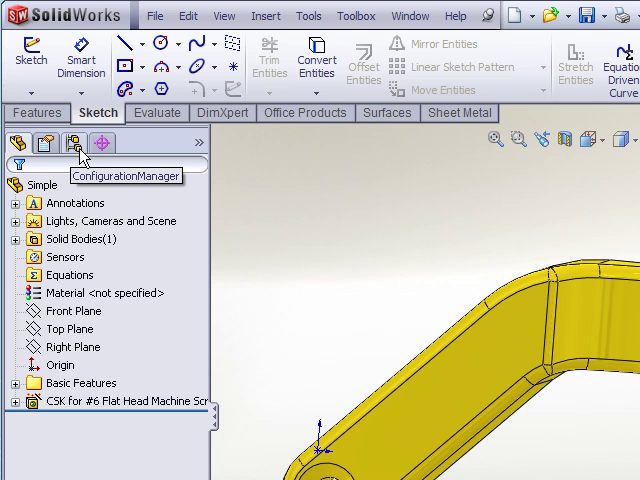
Step: Add a new configuration named 'With Holes' to the bracket part
{"action": "left_click", "coordinate": [74, 143]}
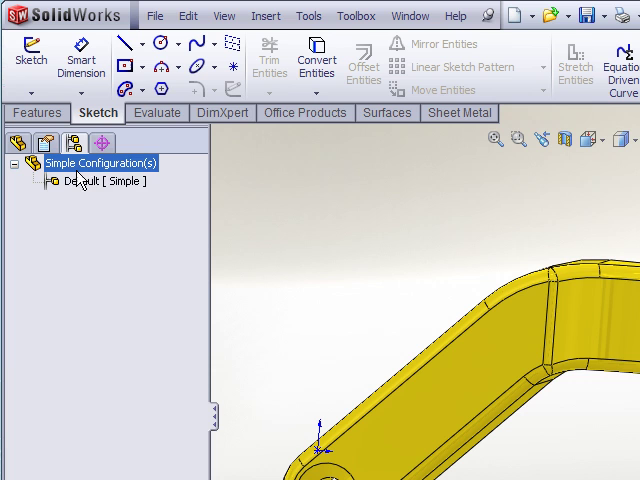
{"action": "left_click", "coordinate": [90, 181]}
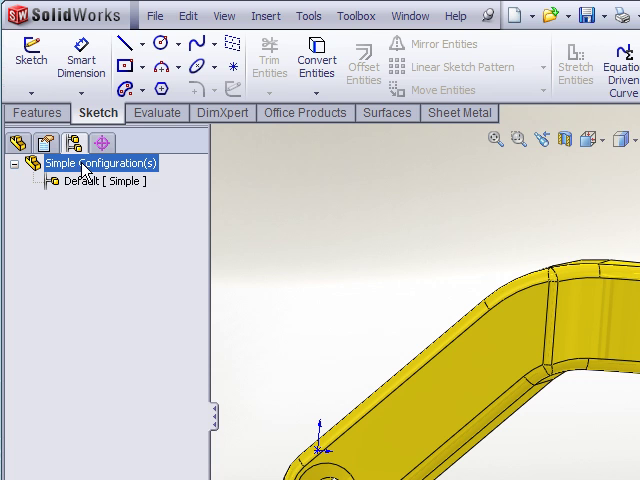
{"action": "right_click", "coordinate": [100, 163]}
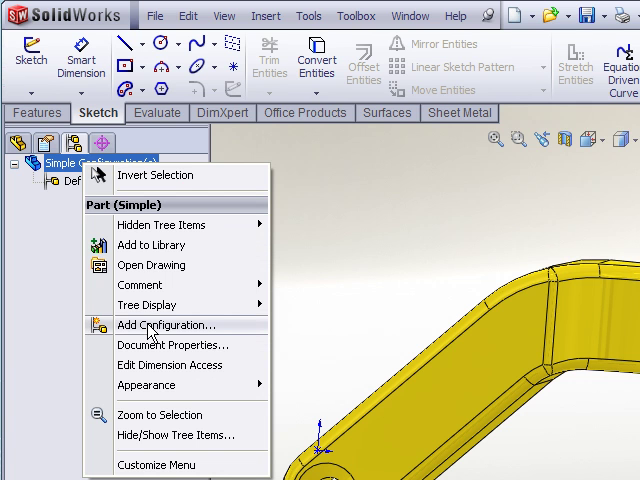
{"action": "left_click", "coordinate": [166, 324]}
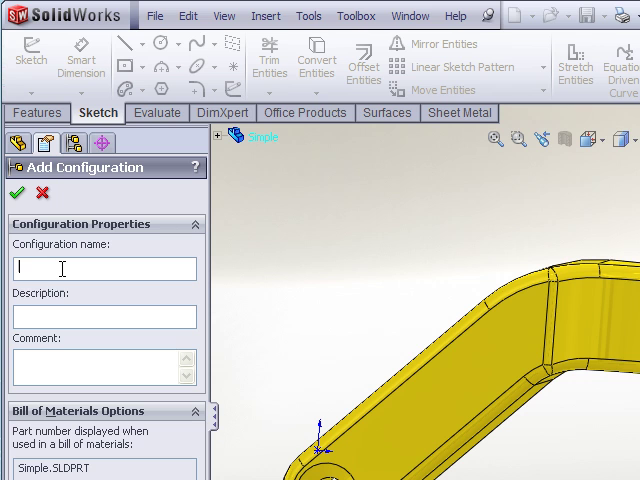
{"action": "type", "text": "w"}
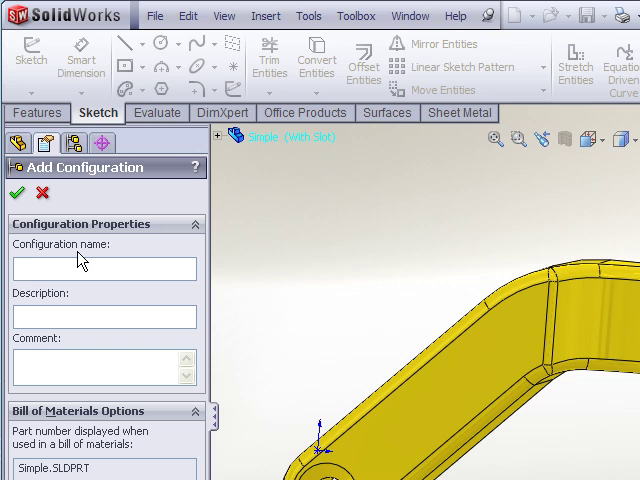
{"action": "type", "text": "With Holes"}
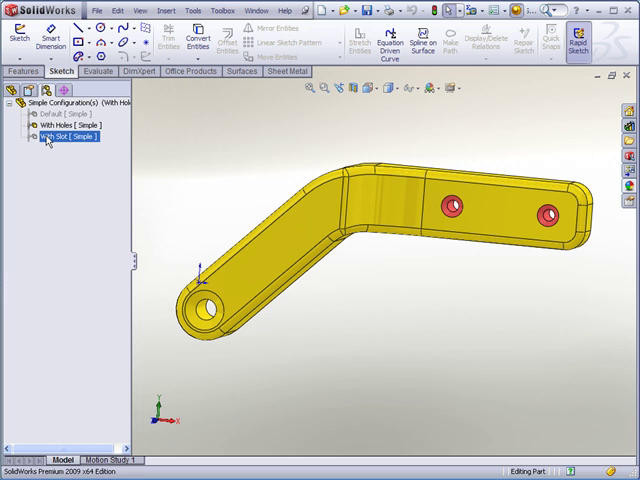
Step: Toggle between the With Holes and With Slot configurations, finishing with With Slot active
{"action": "left_click", "coordinate": [60, 125]}
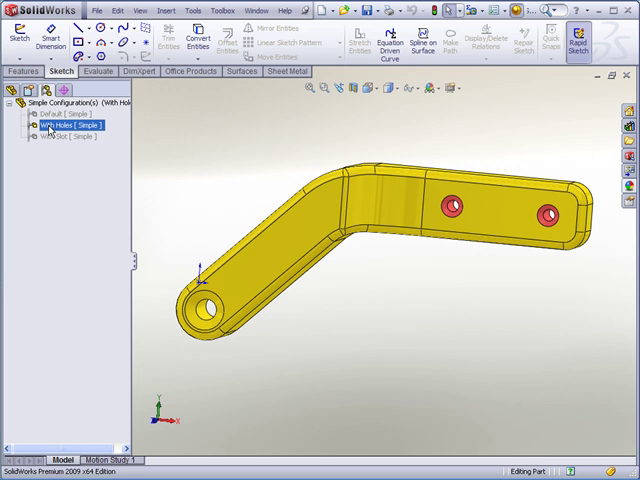
{"action": "left_click", "coordinate": [68, 137]}
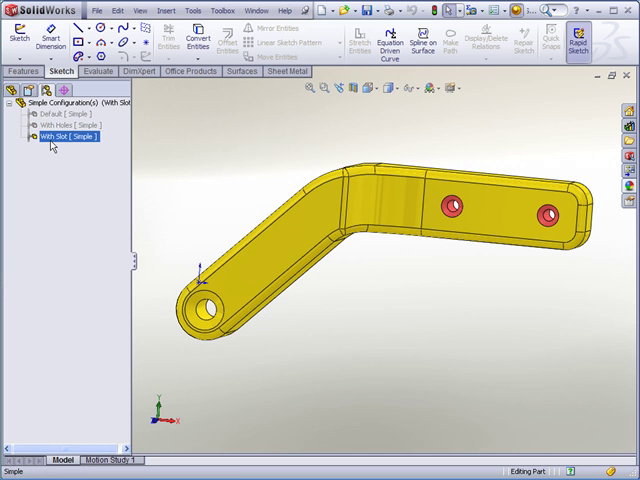
{"action": "left_click", "coordinate": [70, 125]}
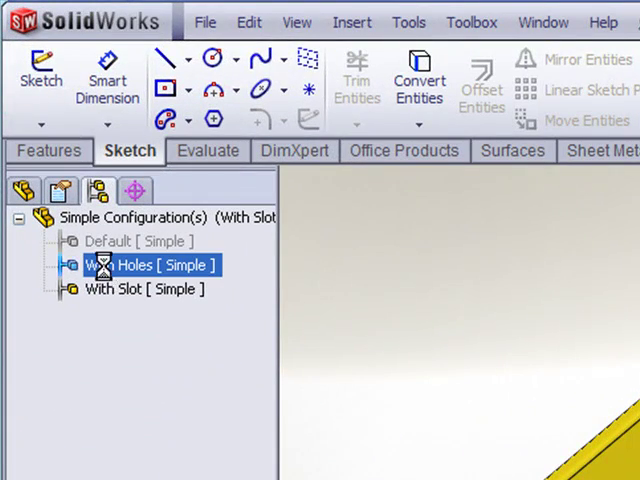
{"action": "double_click", "coordinate": [140, 265]}
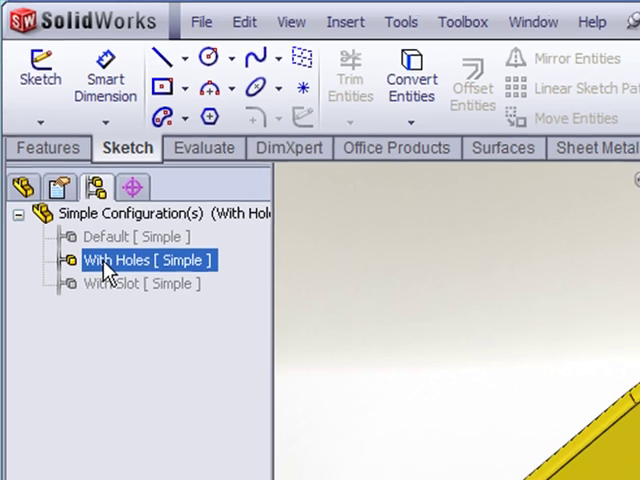
{"action": "double_click", "coordinate": [147, 260]}
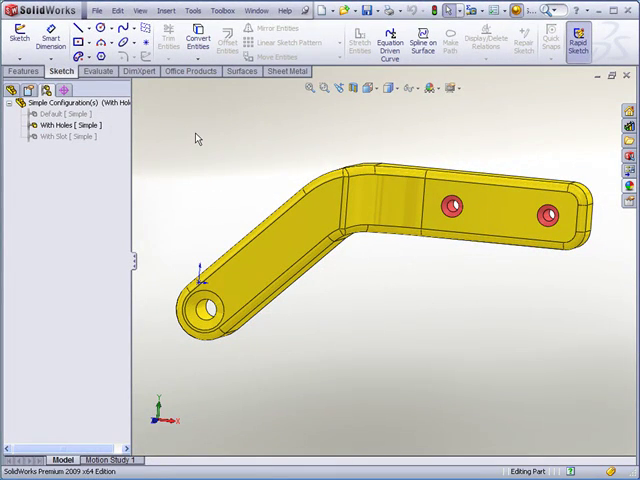
{"action": "left_click", "coordinate": [68, 137]}
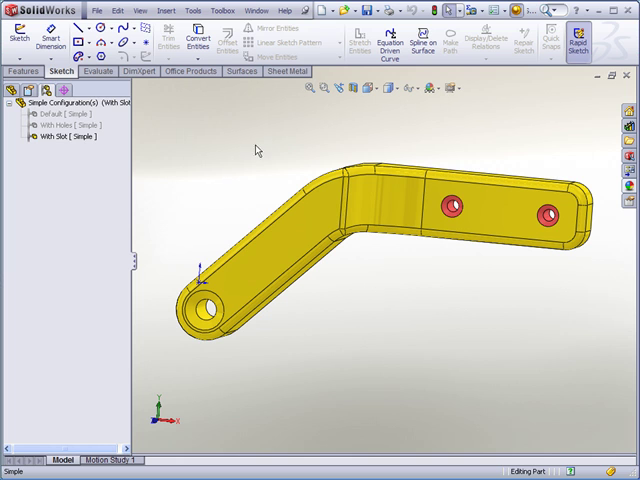
{"action": "mouse_move", "coordinate": [184, 151]}
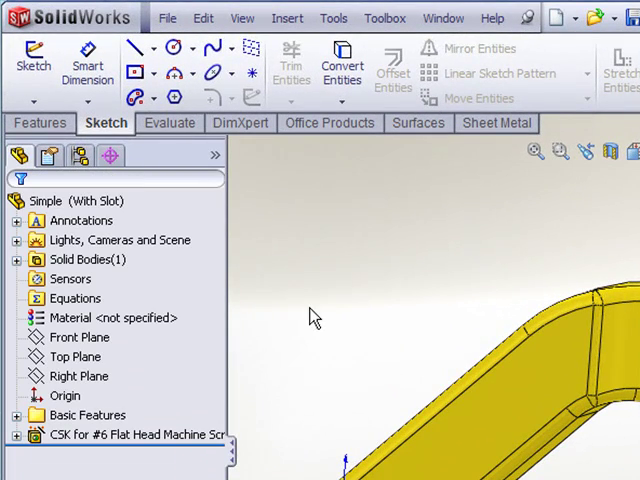
{"action": "mouse_move", "coordinate": [298, 318]}
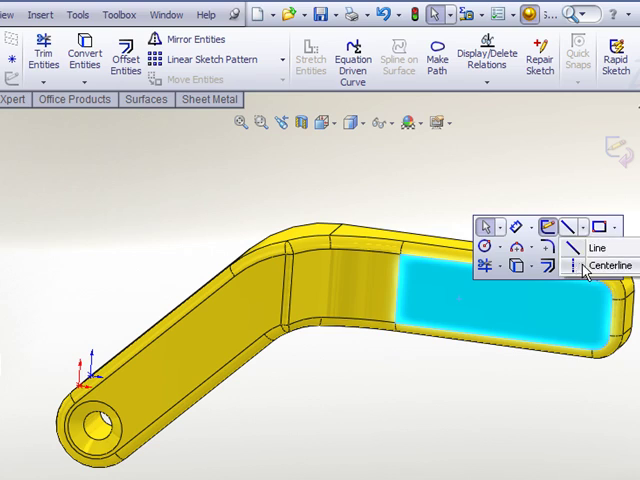
Step: Sketch on the flat arm face and offset edges 0.125in to outline the slot
{"action": "left_click", "coordinate": [609, 265]}
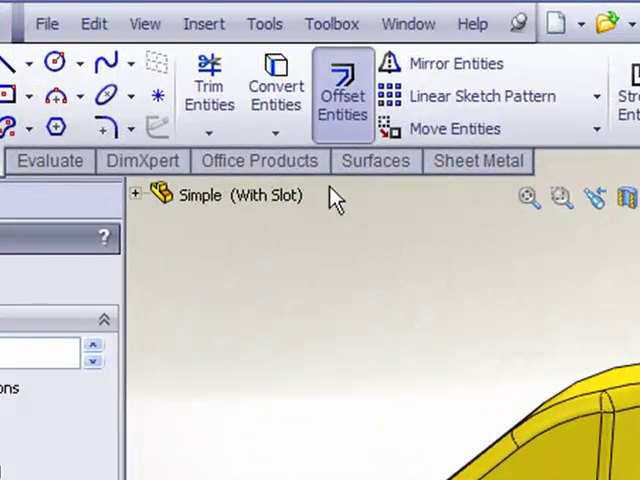
{"action": "left_click", "coordinate": [342, 95]}
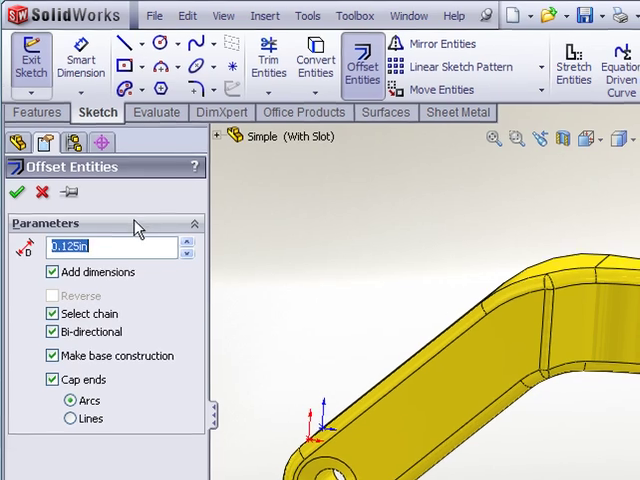
{"action": "left_click", "coordinate": [14, 191]}
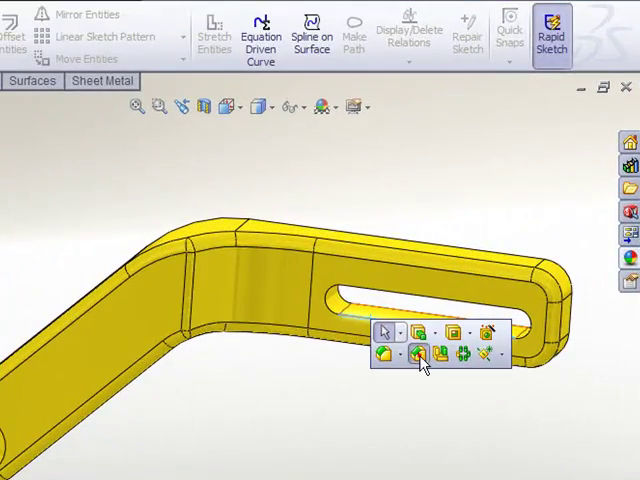
Step: Color the Extrude4 slot cut red, then clear the selection to view it
{"action": "left_click", "coordinate": [419, 353]}
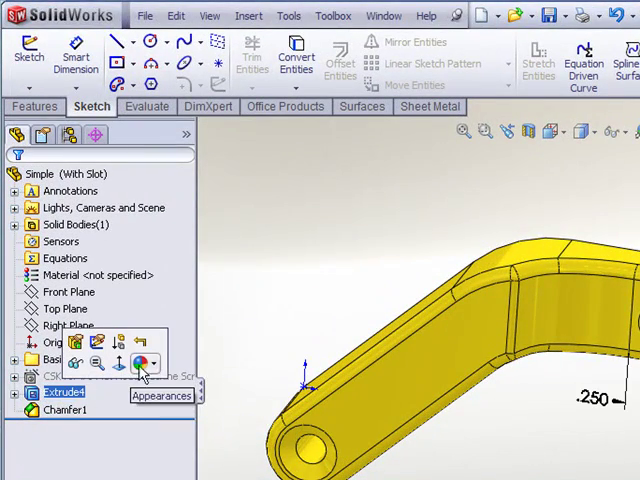
{"action": "left_click", "coordinate": [153, 363]}
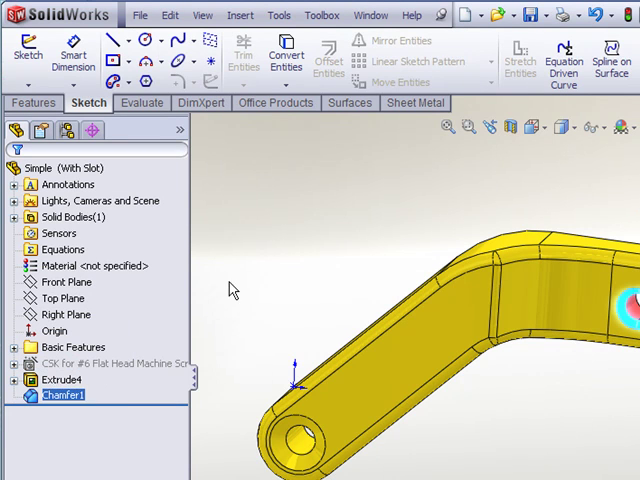
{"action": "left_click", "coordinate": [63, 378]}
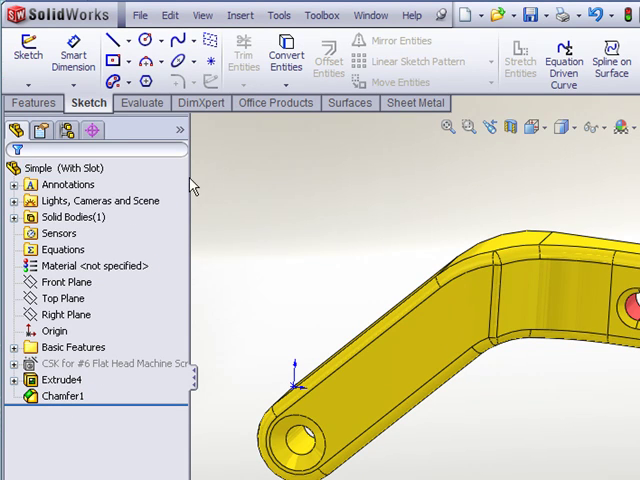
Step: Activate With Holes to check the suppressed slot and chamfer, then reactivate With Slot
{"action": "left_click", "coordinate": [66, 131]}
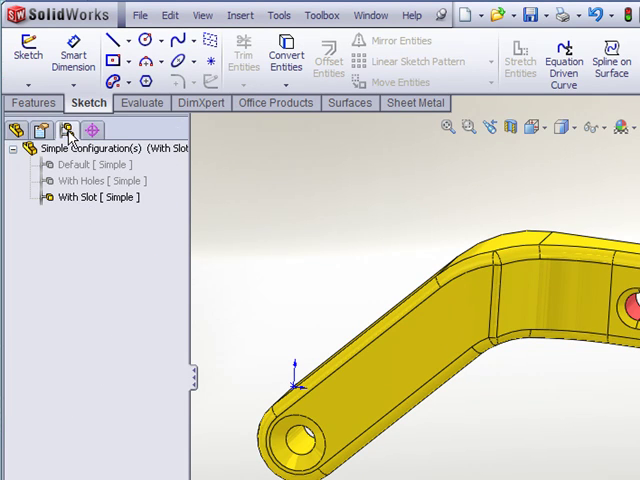
{"action": "left_click", "coordinate": [95, 181]}
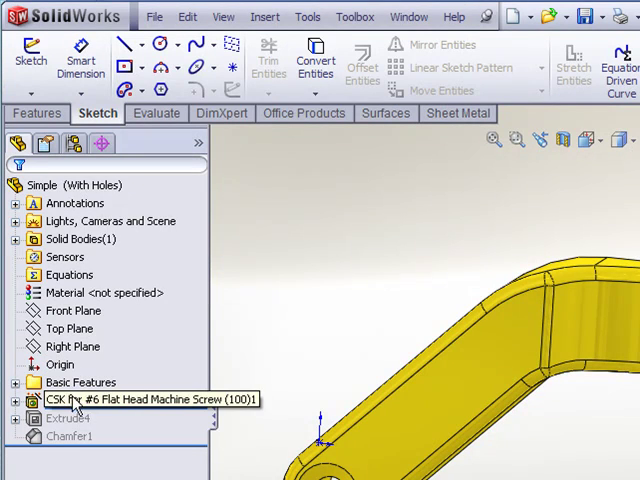
{"action": "left_click", "coordinate": [64, 418]}
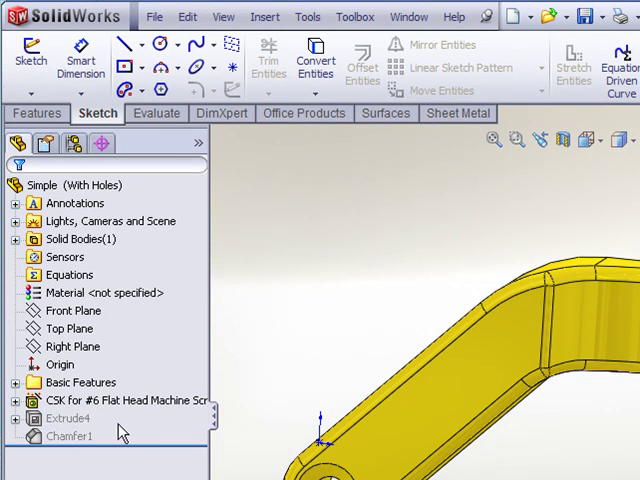
{"action": "left_click", "coordinate": [67, 418]}
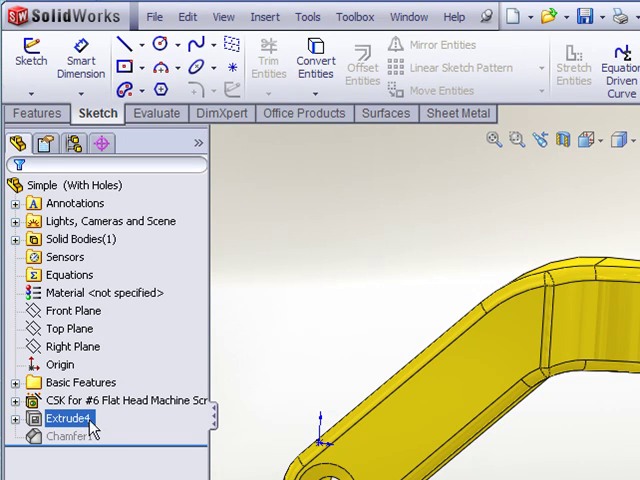
{"action": "mouse_move", "coordinate": [73, 144]}
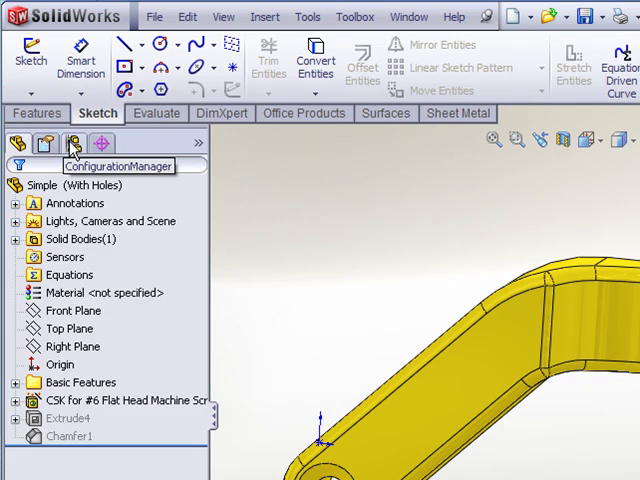
{"action": "left_click", "coordinate": [74, 144]}
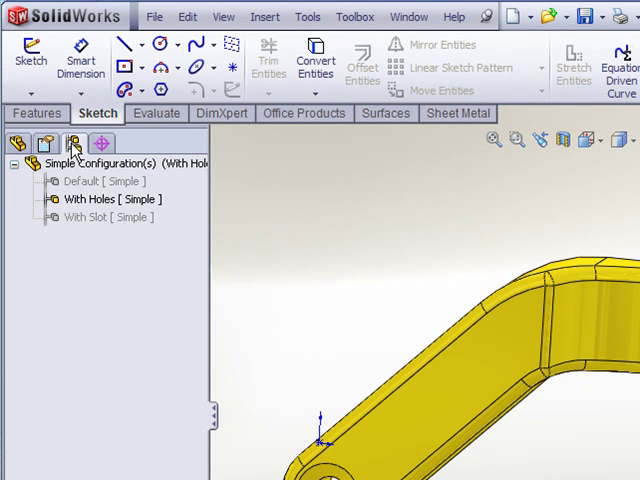
{"action": "left_click", "coordinate": [103, 218]}
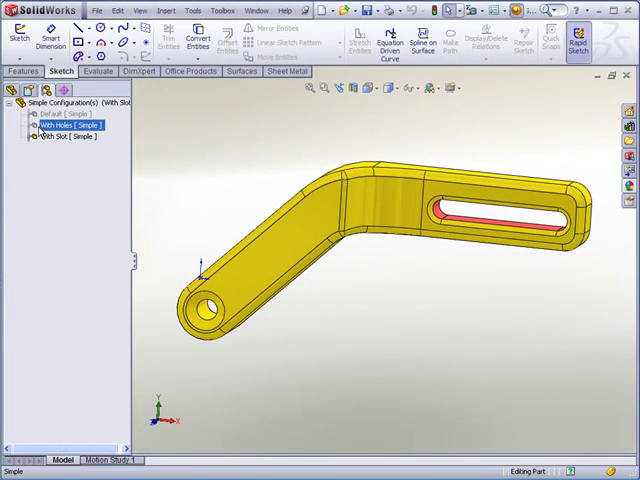
{"action": "left_click", "coordinate": [65, 137]}
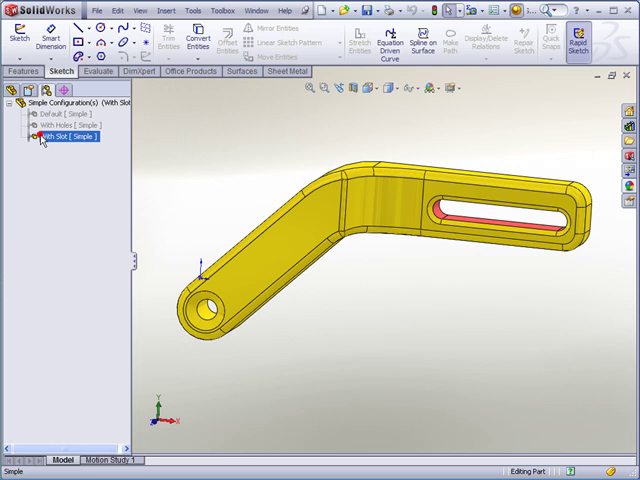
{"action": "double_click", "coordinate": [65, 125]}
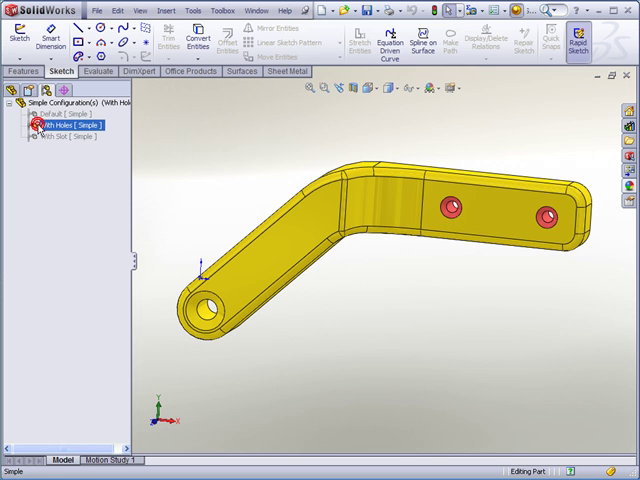
{"action": "left_click", "coordinate": [68, 137]}
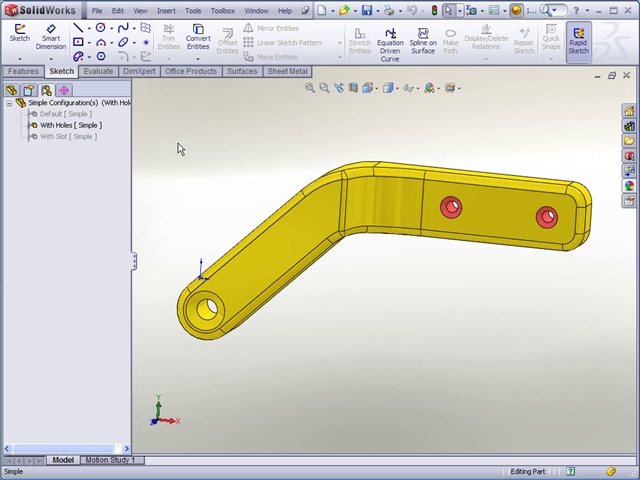
{"action": "mouse_move", "coordinate": [239, 158]}
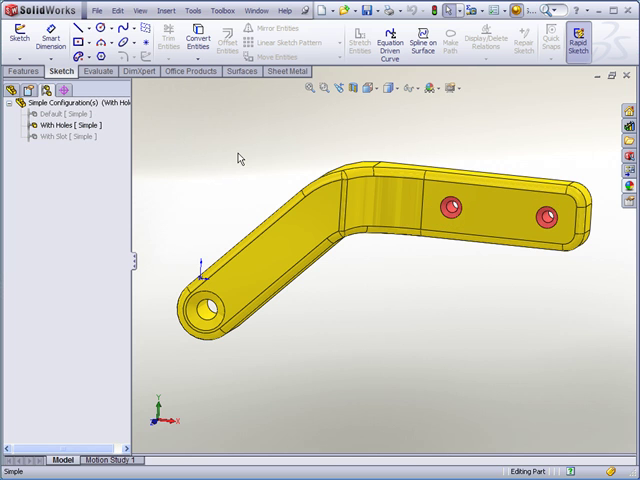